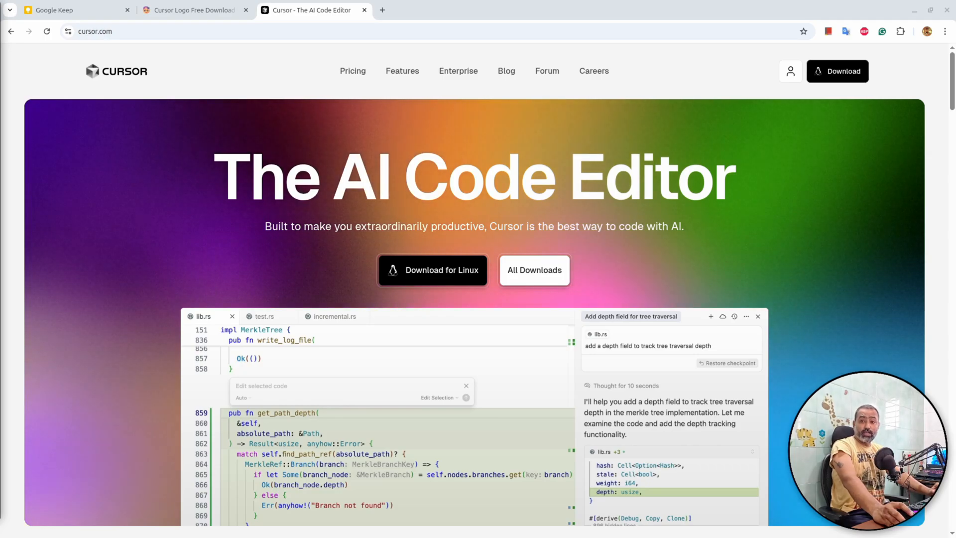
{"action": "mouse_move", "coordinate": [133, 328]}
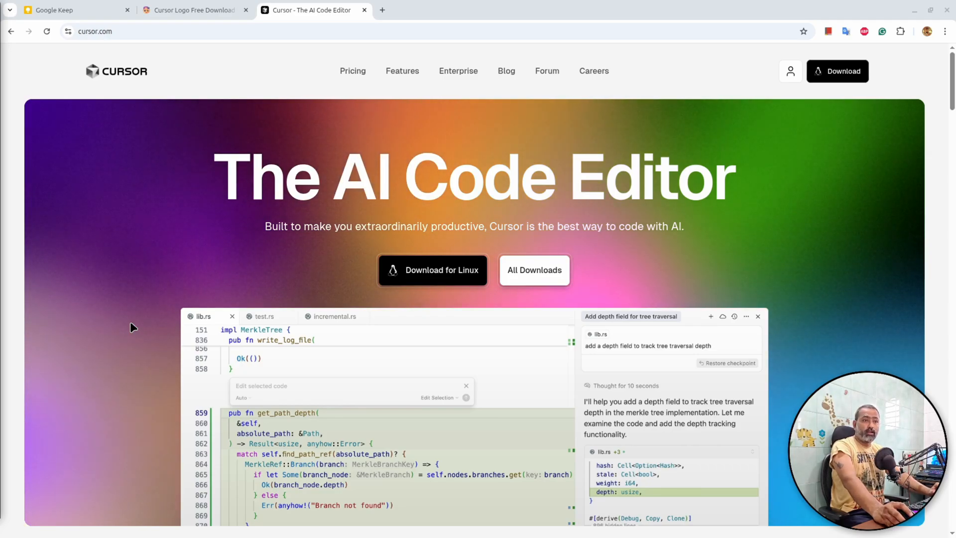
{"action": "mouse_move", "coordinate": [493, 91]}
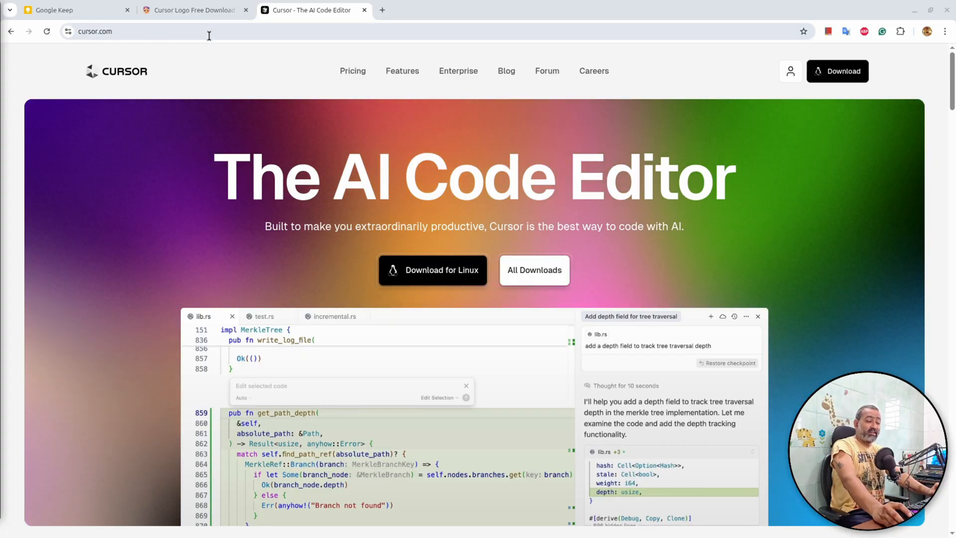
{"action": "mouse_move", "coordinate": [762, 156]}
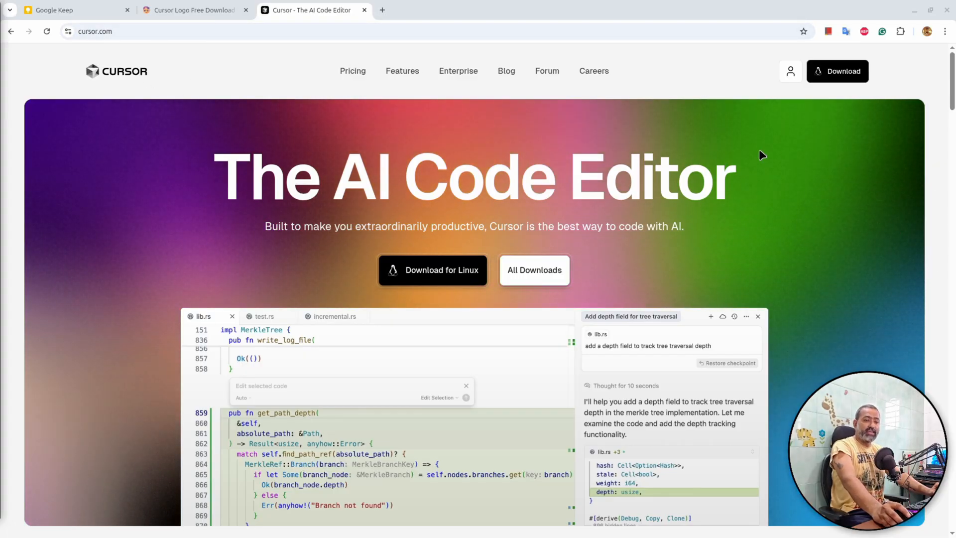
{"action": "mouse_move", "coordinate": [547, 324]}
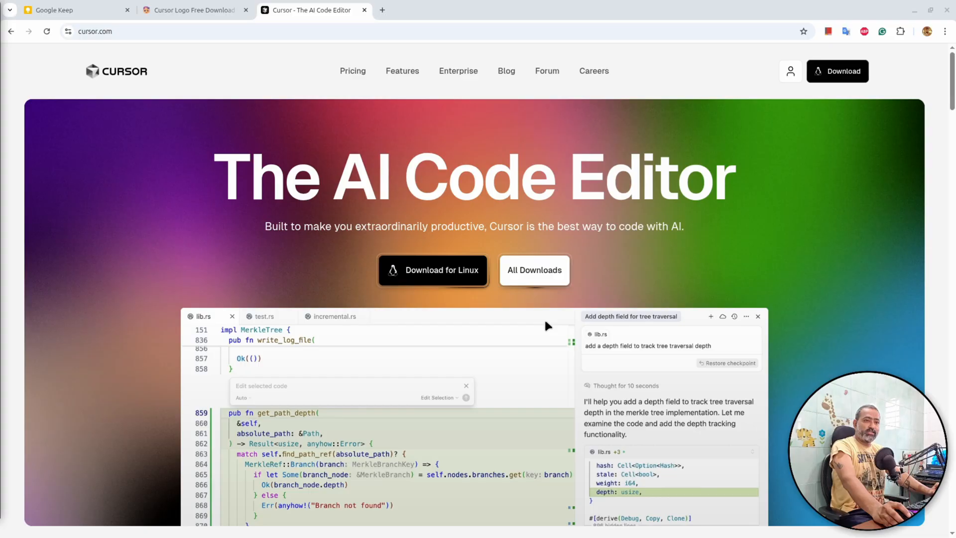
{"action": "mouse_move", "coordinate": [379, 317]}
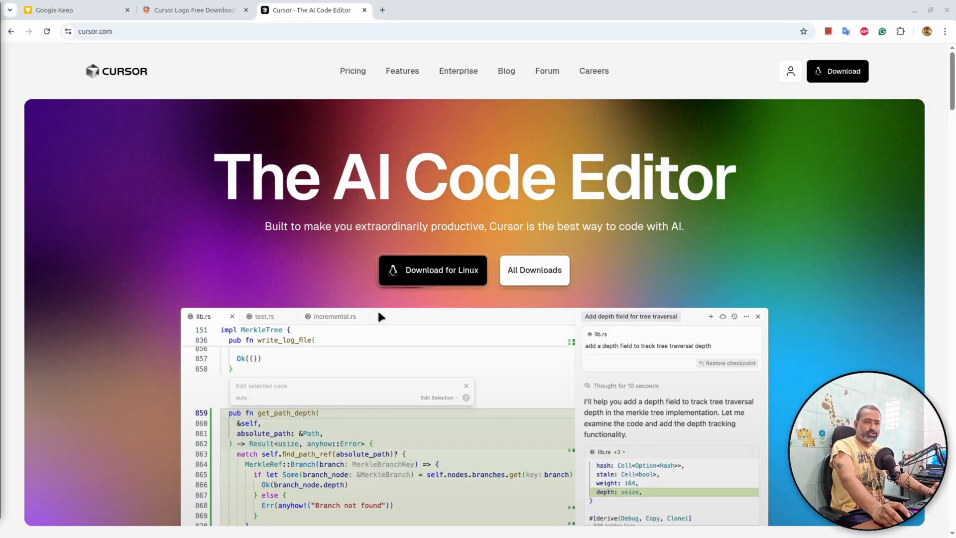
{"action": "mouse_move", "coordinate": [430, 279]}
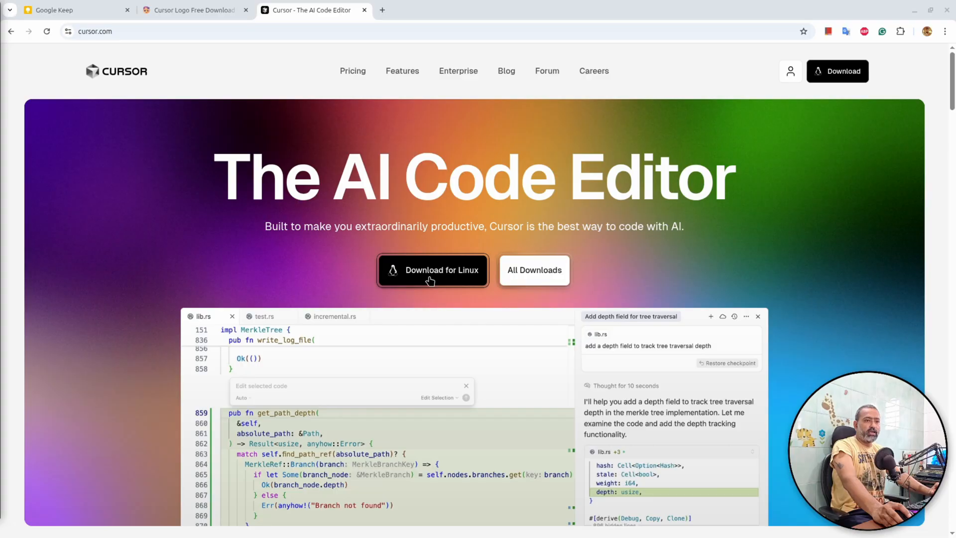
Start the Cursor Linux AppImage download and watch its progress in the downloads list
{"action": "left_click", "coordinate": [432, 270]}
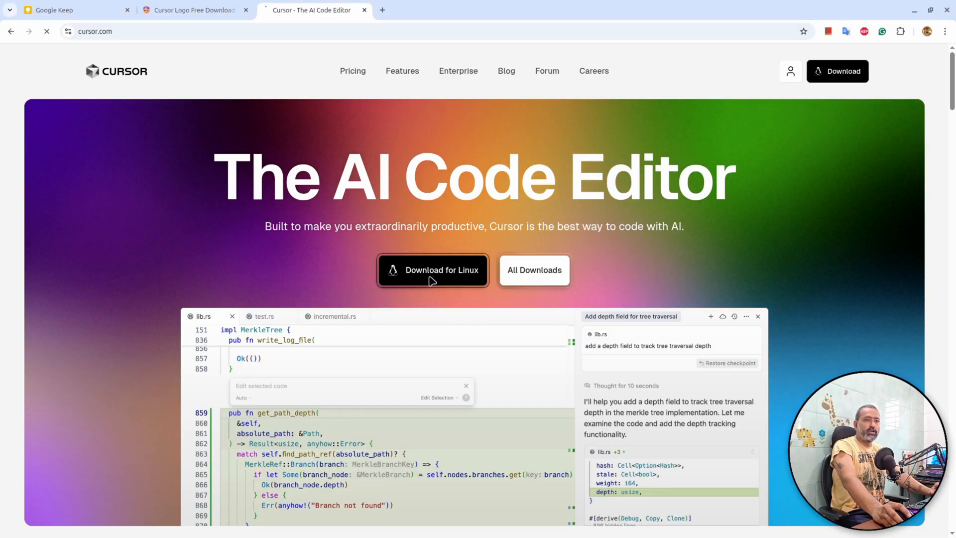
{"action": "left_click", "coordinate": [432, 270]}
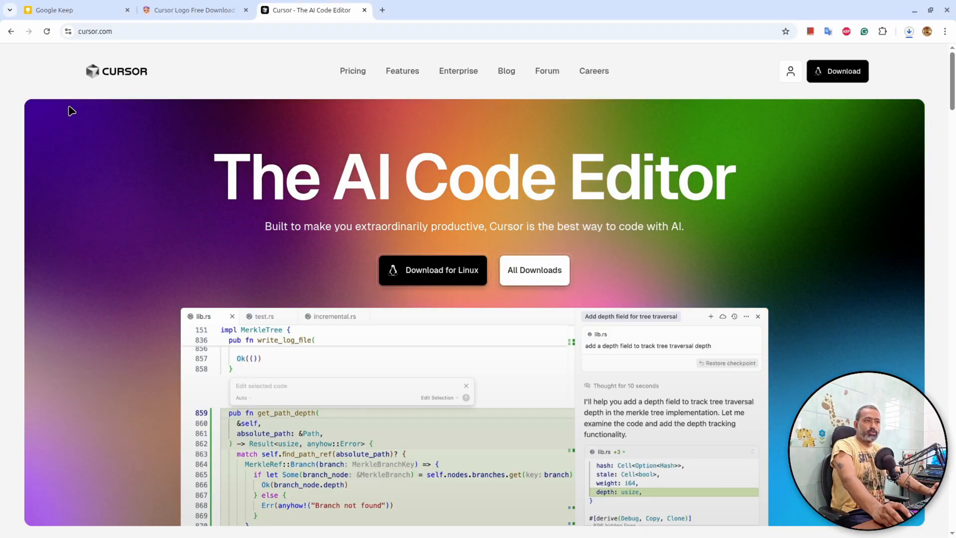
{"action": "mouse_move", "coordinate": [800, 108]}
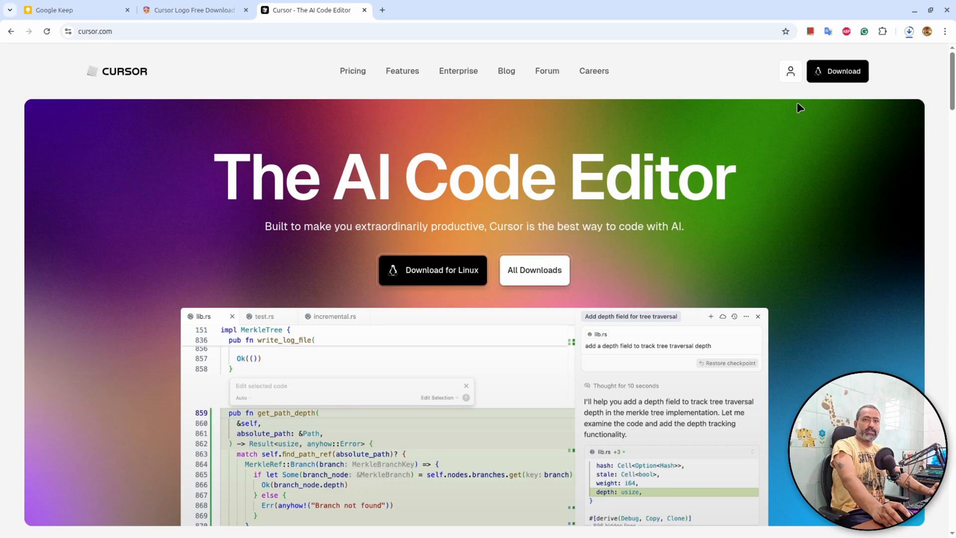
{"action": "left_click", "coordinate": [909, 31]}
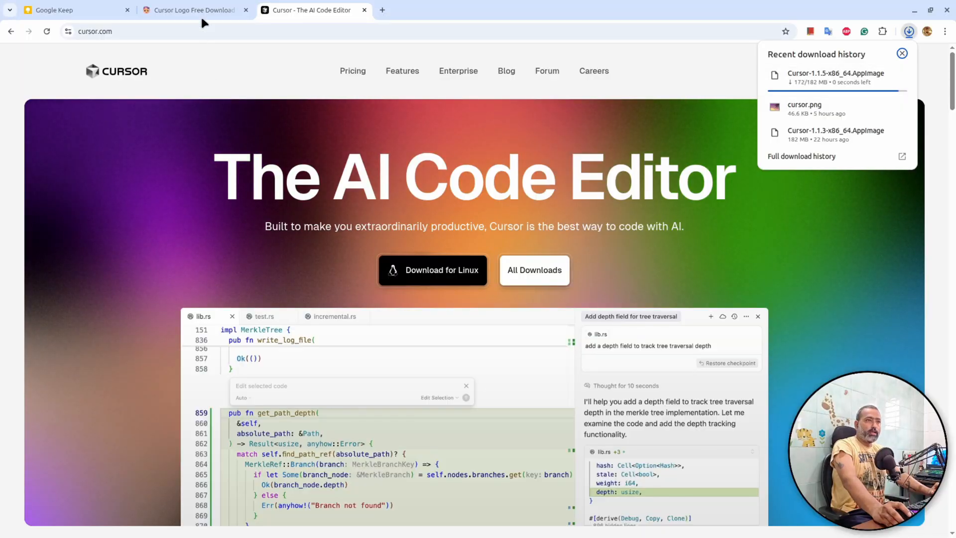
Download the Cursor logo as a PNG icon from the LobeHub logo page
{"action": "left_click", "coordinate": [193, 10]}
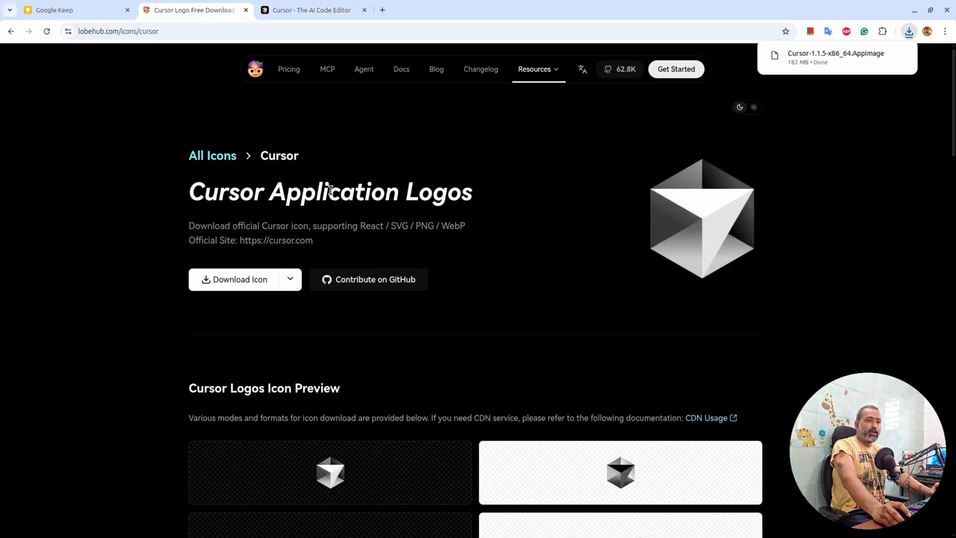
{"action": "mouse_move", "coordinate": [222, 125]}
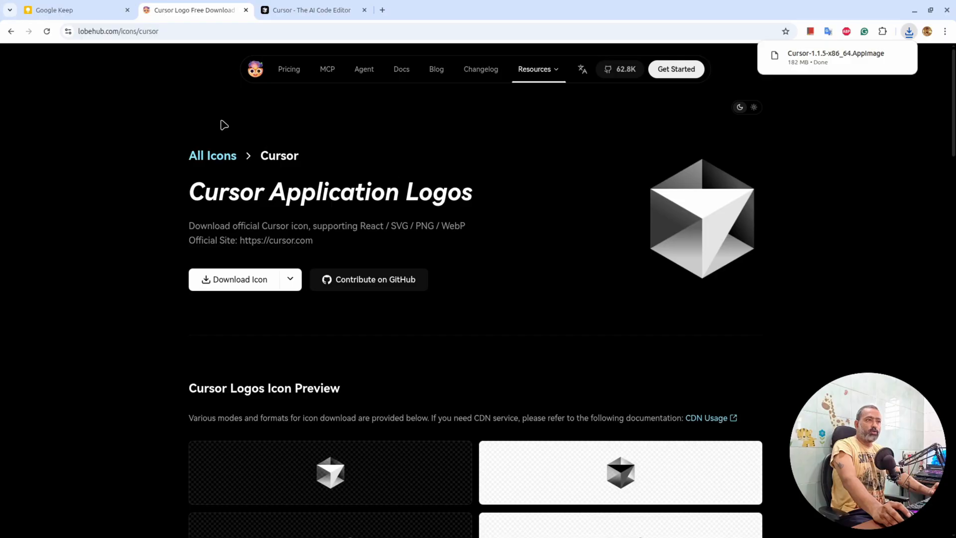
{"action": "mouse_move", "coordinate": [142, 153]}
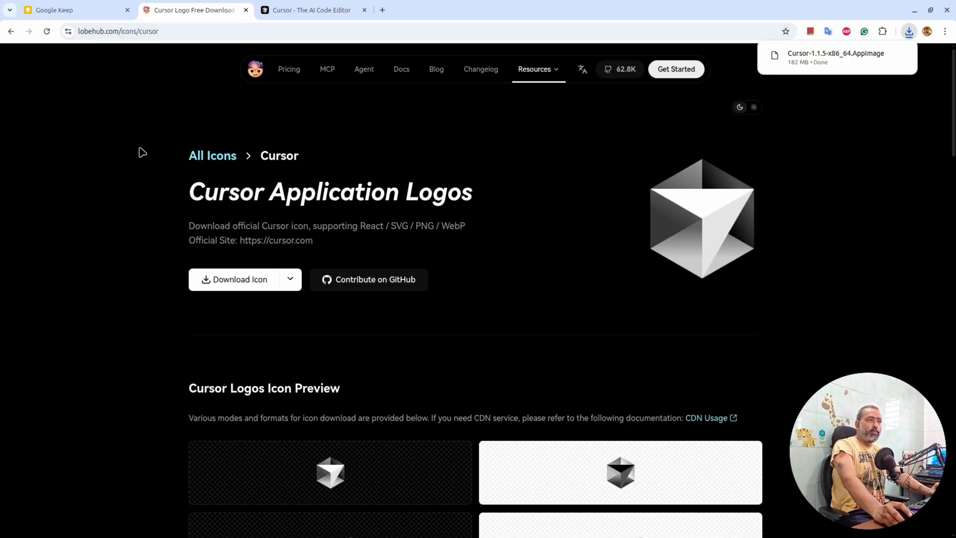
{"action": "scroll", "scroll_direction": "down", "scroll_amount": 3}
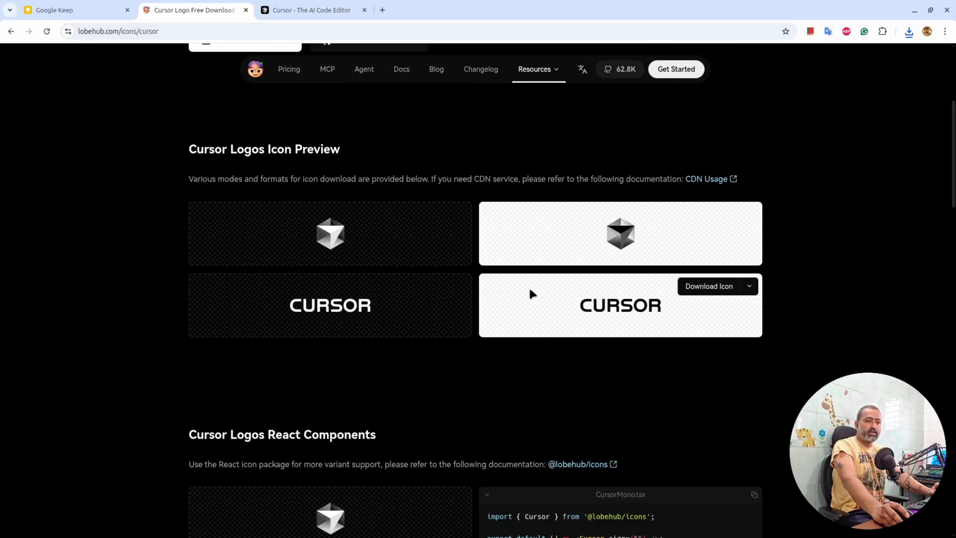
{"action": "mouse_move", "coordinate": [178, 156]}
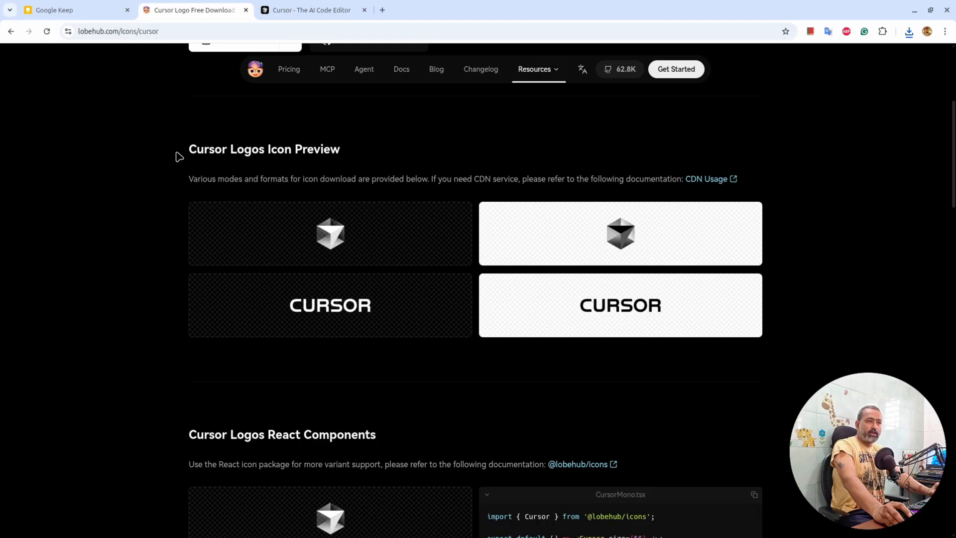
{"action": "mouse_move", "coordinate": [741, 237]}
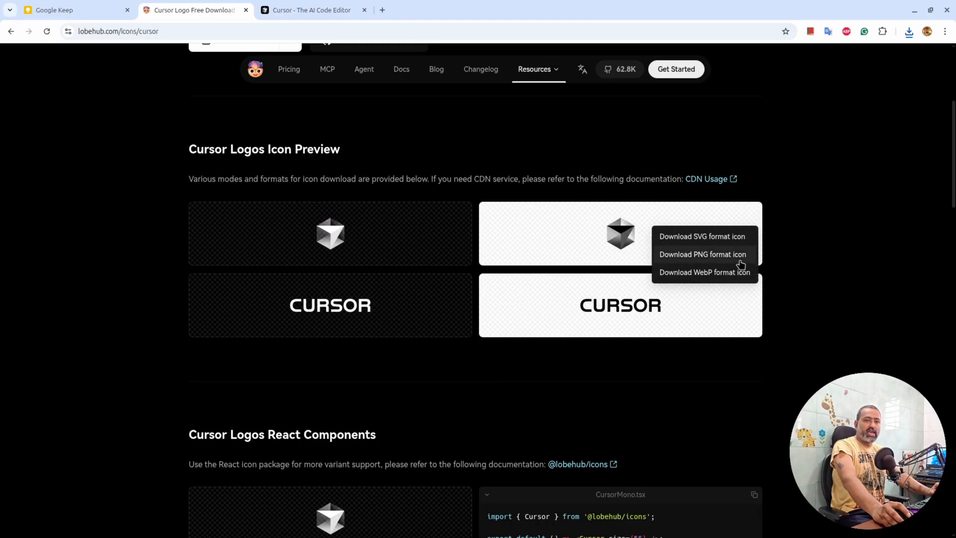
{"action": "left_click", "coordinate": [511, 357]}
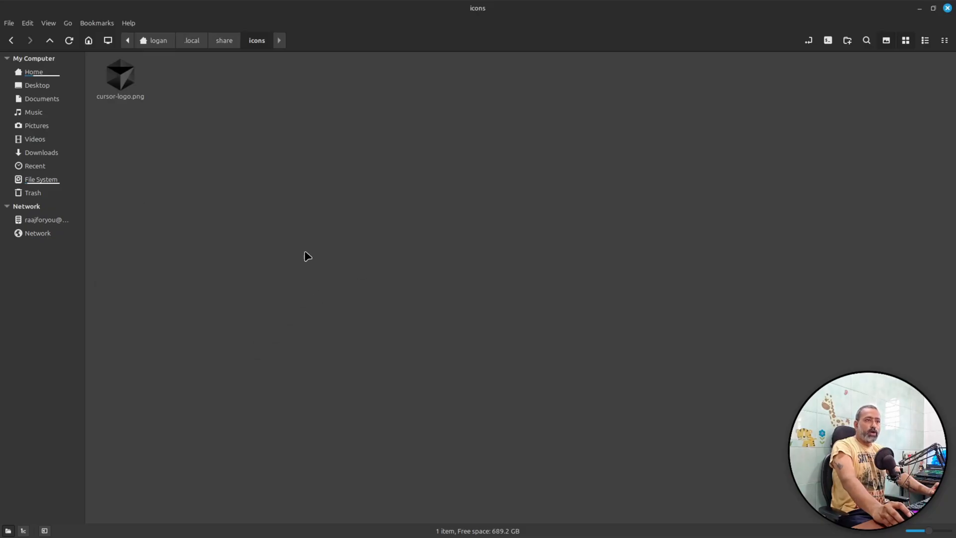
{"action": "mouse_move", "coordinate": [144, 117]}
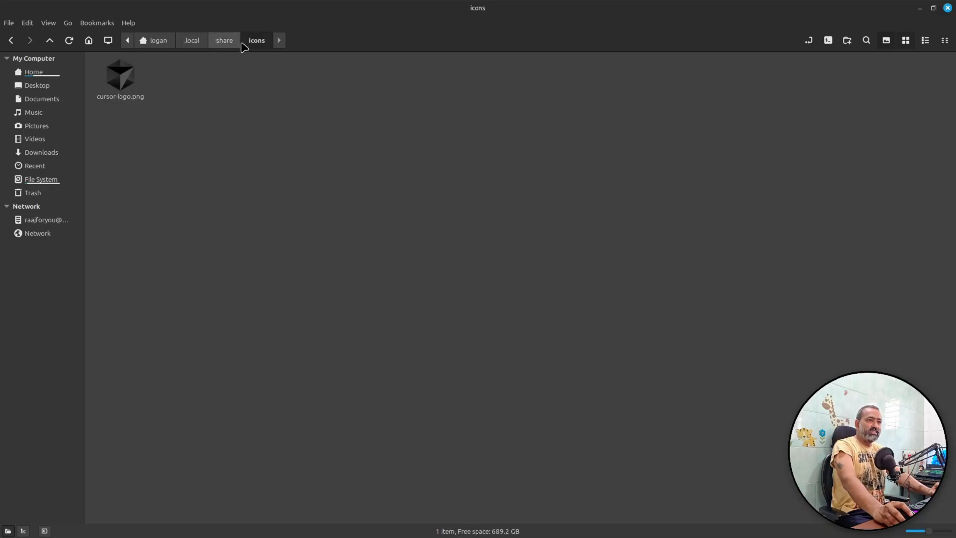
{"action": "mouse_move", "coordinate": [222, 179]}
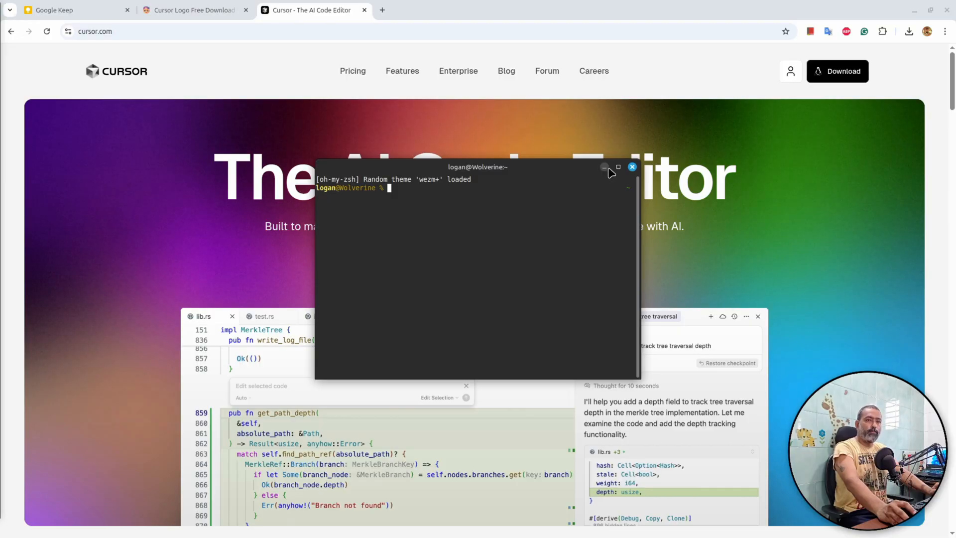
Make Cursor-1.1.3-x86_64.AppImage executable with chmod +x and move it to /opt/cursor.AppImage
{"action": "left_click", "coordinate": [618, 168]}
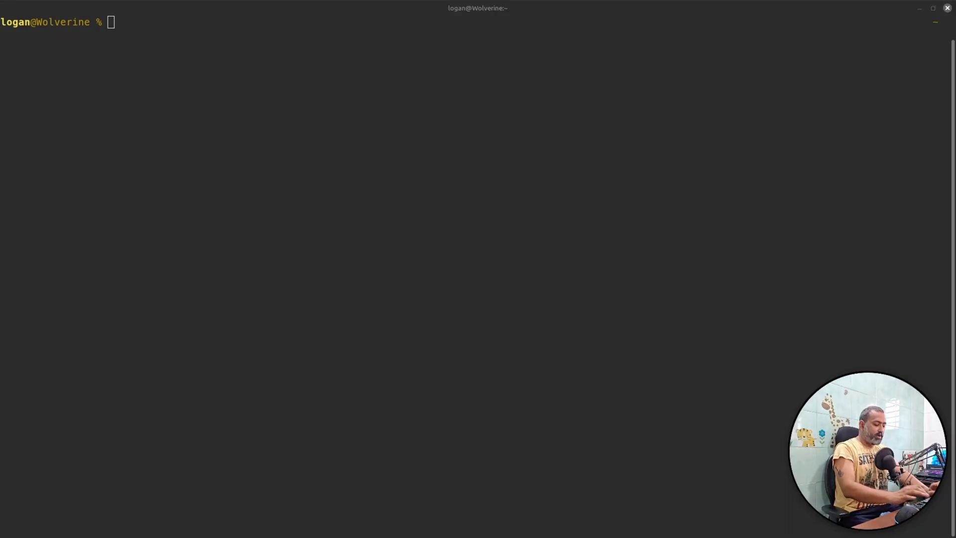
{"action": "type", "text": "sudo chmod +x Download/Cursor-1.1.3-x86_64.AppImage"}
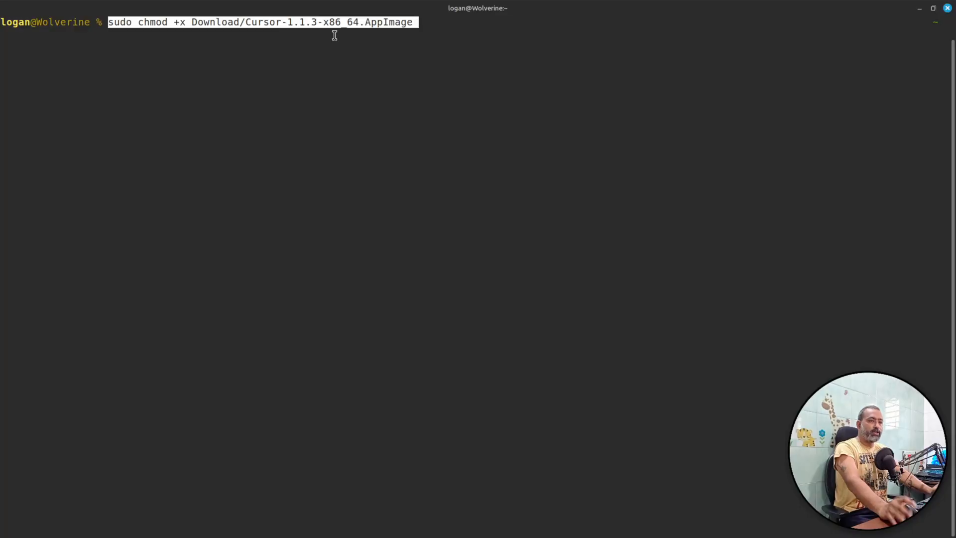
{"action": "key", "text": "Return"}
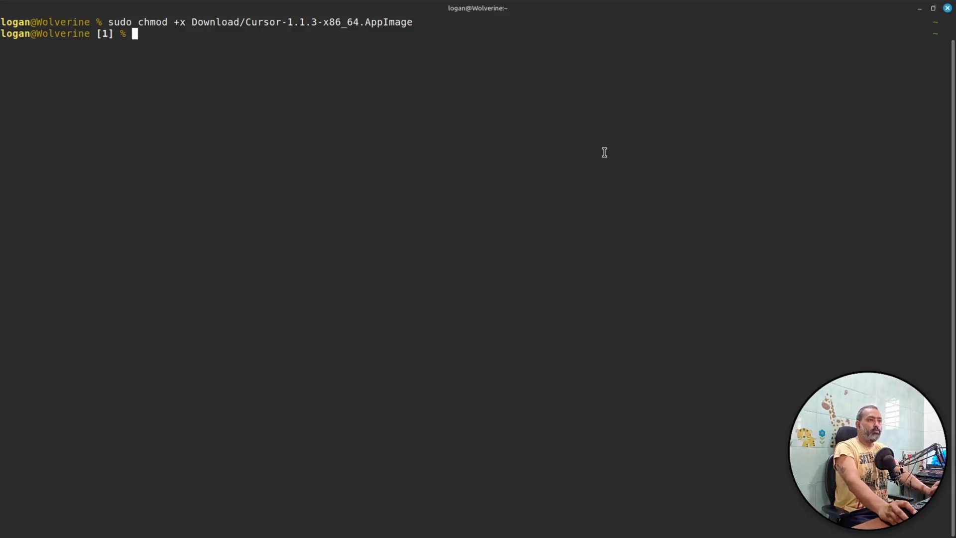
{"action": "type", "text": "sudo mv Download/Cursor-1.1.3-x86_64.AppImage /opt/cursor.AppImage"}
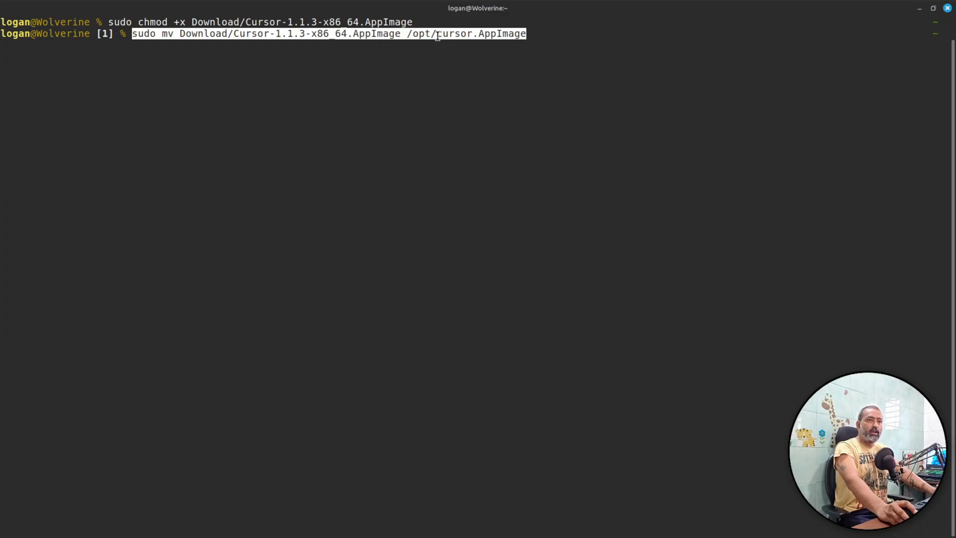
{"action": "mouse_move", "coordinate": [469, 57]}
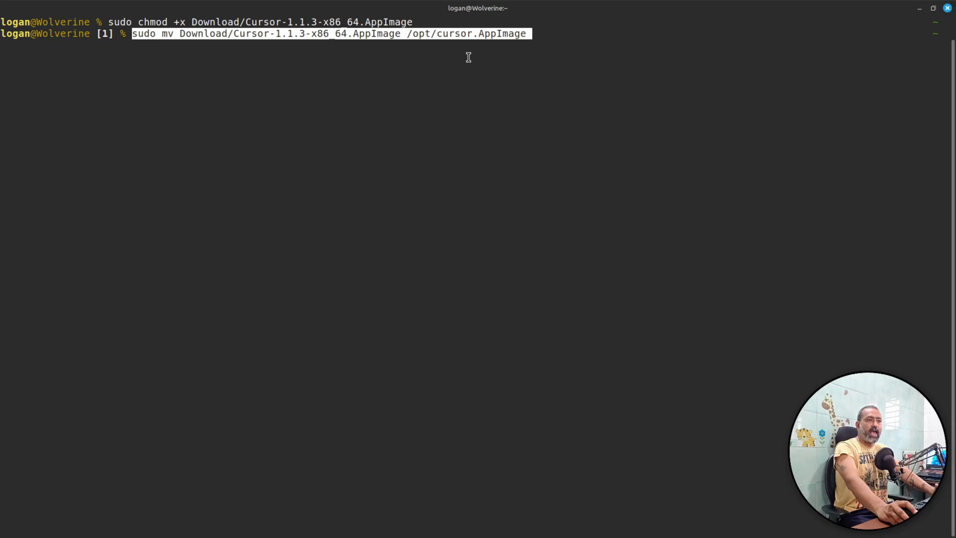
{"action": "key", "text": "Return"}
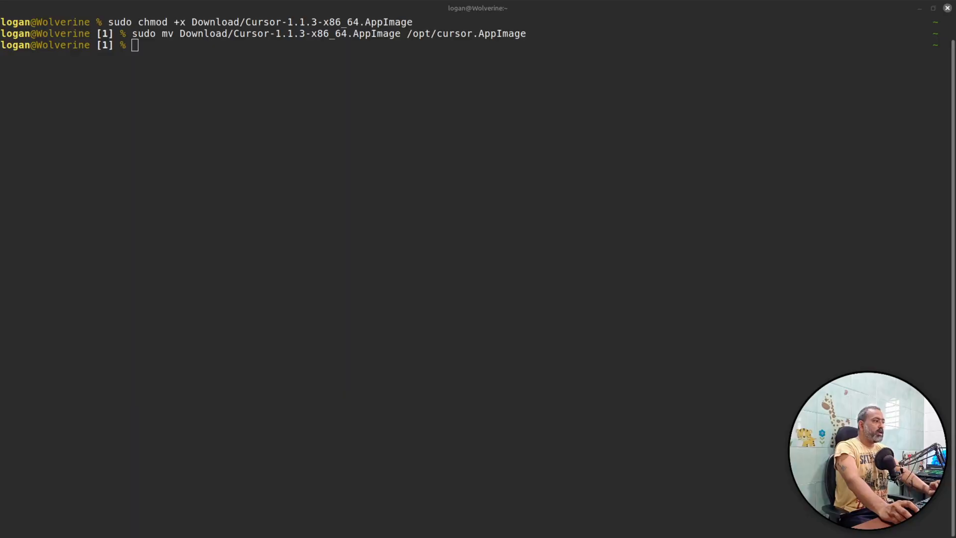
Write the /usr/local/bin/cursor bash launcher running /opt/cursor.AppImage in nano and exit
{"action": "type", "text": "sudo nano /usr/local/bin/cursor"}
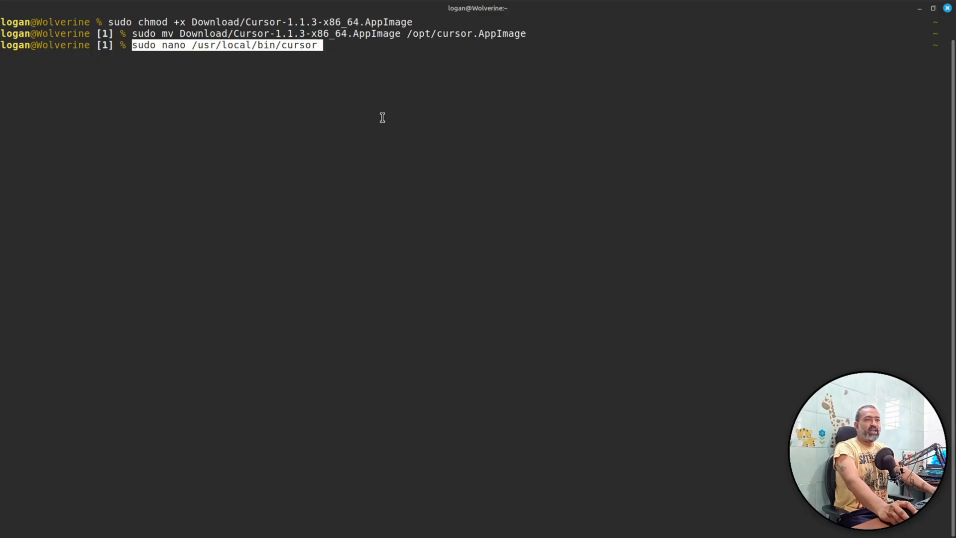
{"action": "key", "text": "Return"}
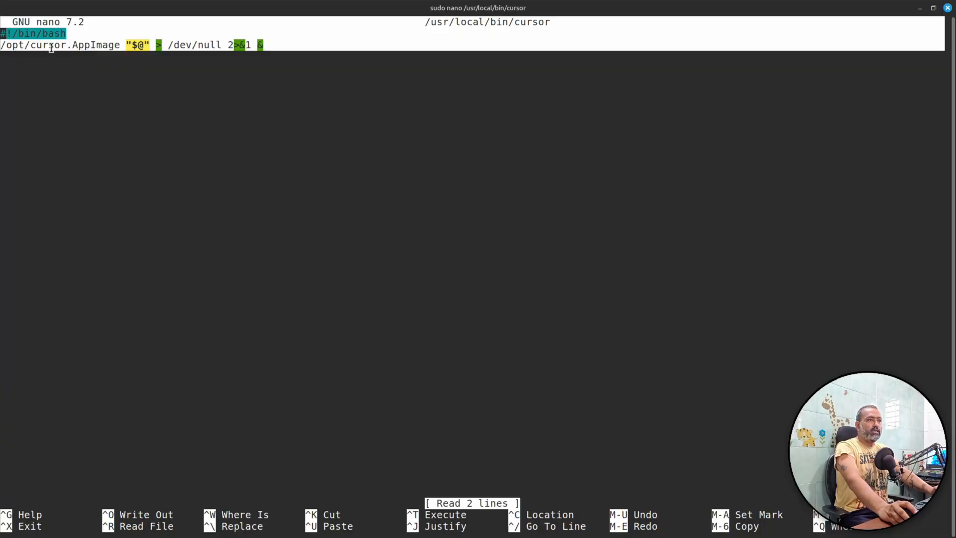
{"action": "mouse_move", "coordinate": [181, 66]}
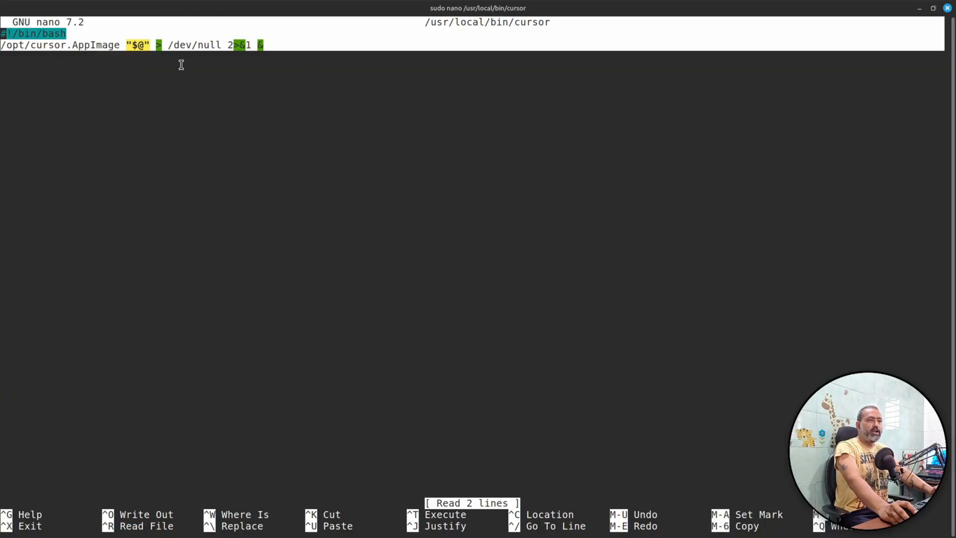
{"action": "mouse_move", "coordinate": [199, 60]}
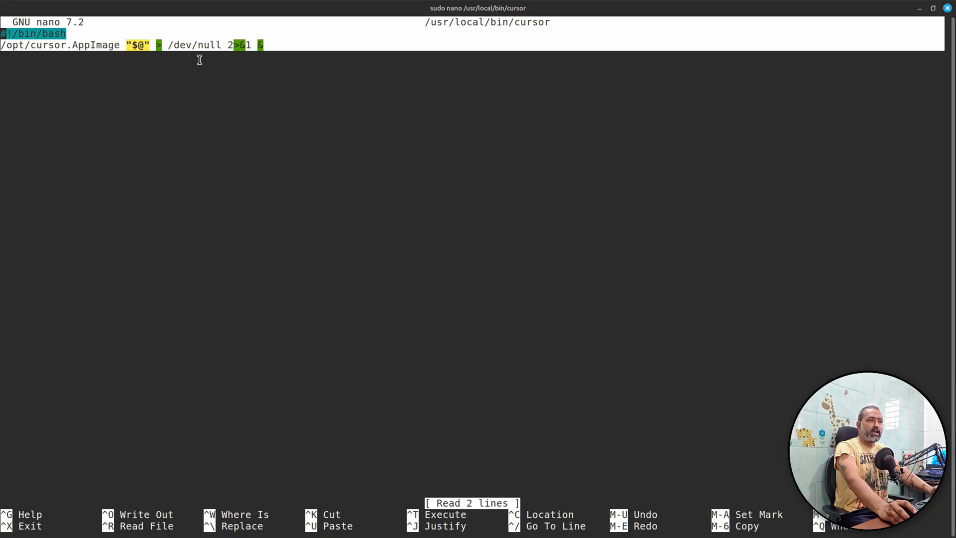
{"action": "mouse_move", "coordinate": [198, 184]}
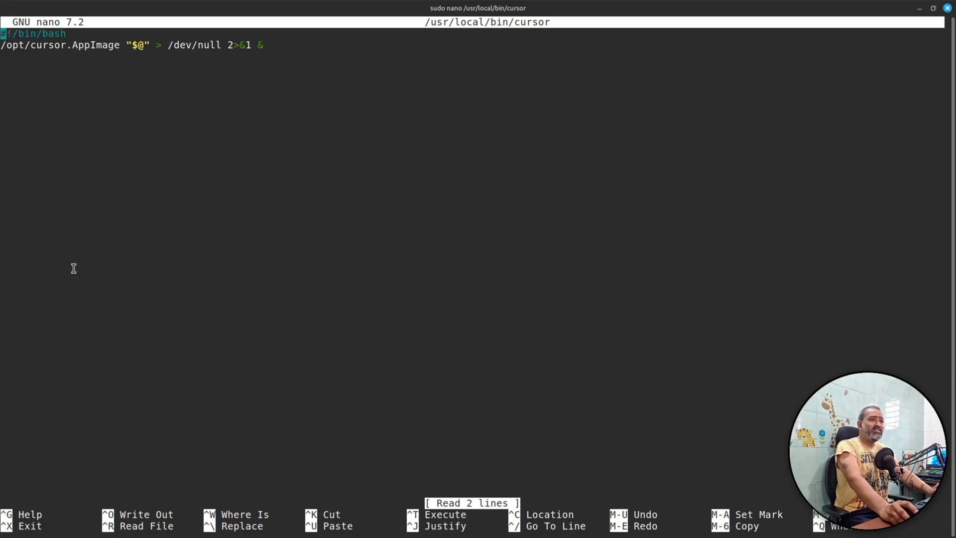
{"action": "mouse_move", "coordinate": [269, 152]}
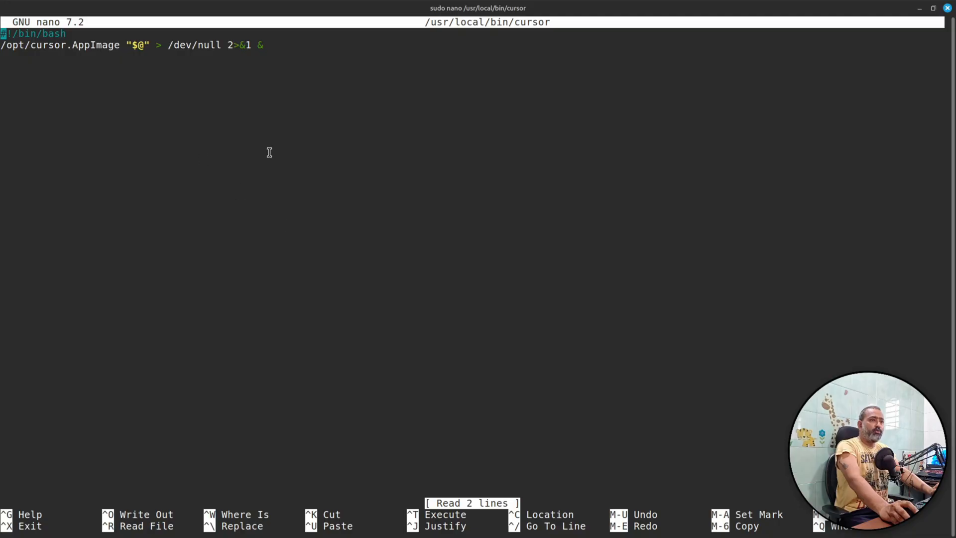
{"action": "mouse_move", "coordinate": [432, 189]}
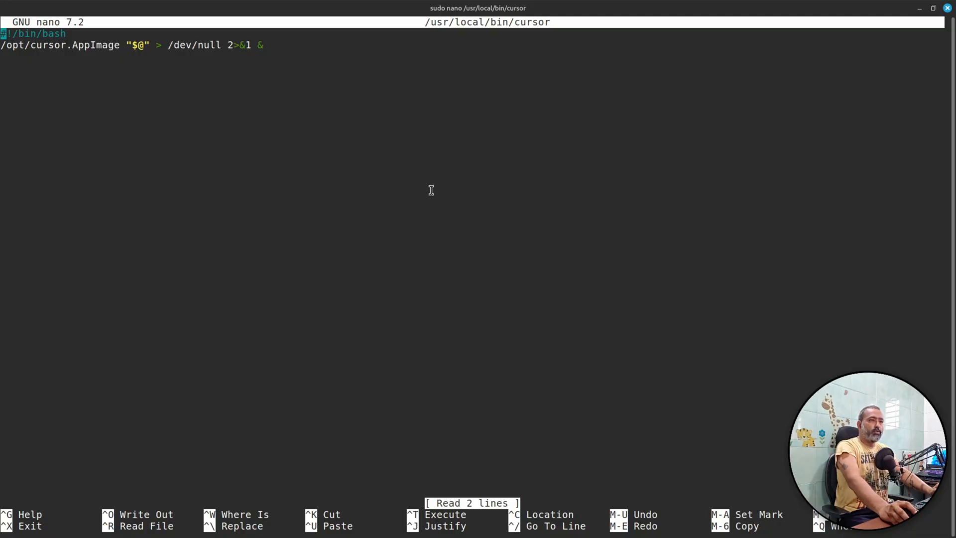
{"action": "mouse_move", "coordinate": [528, 187]}
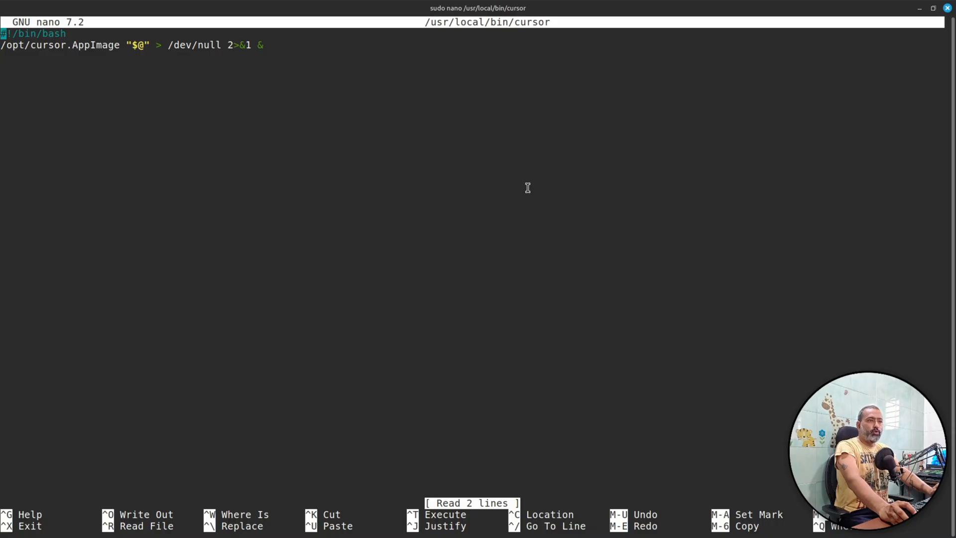
{"action": "mouse_move", "coordinate": [399, 216]}
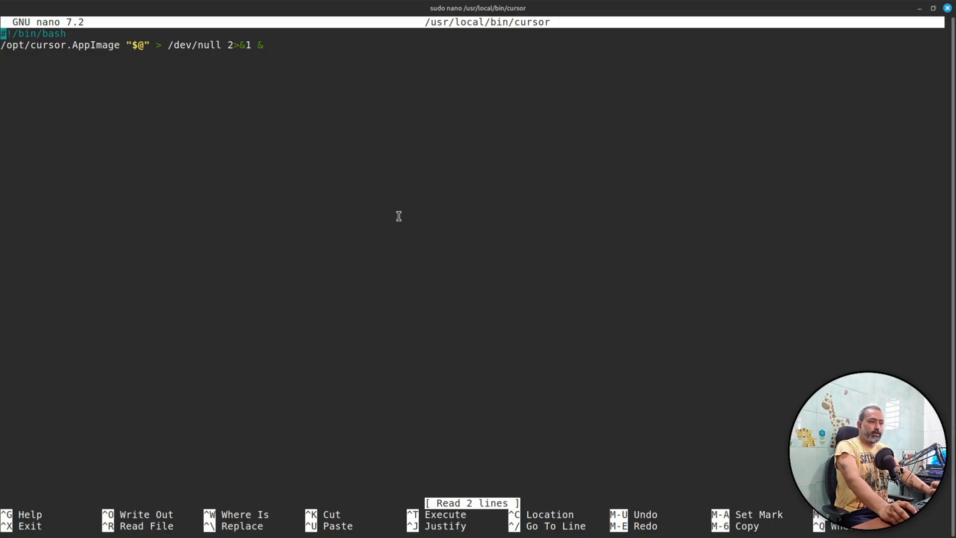
{"action": "key", "text": "ctrl+x"}
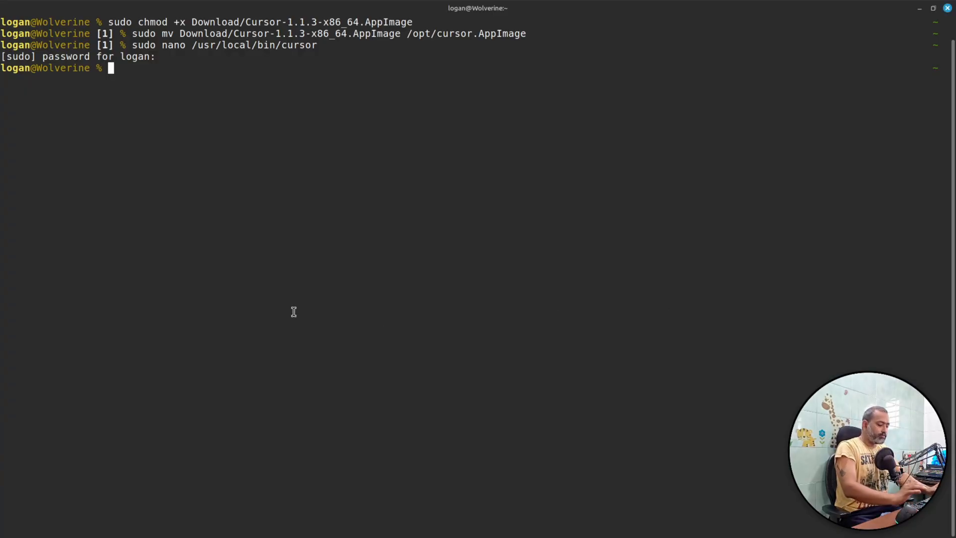
Edit /usr/share/applications/cursor.desktop in nano for the Cursor [Desktop Entry] block
{"action": "type", "text": "sudo nano /usr/share/applications/cursor.desktop"}
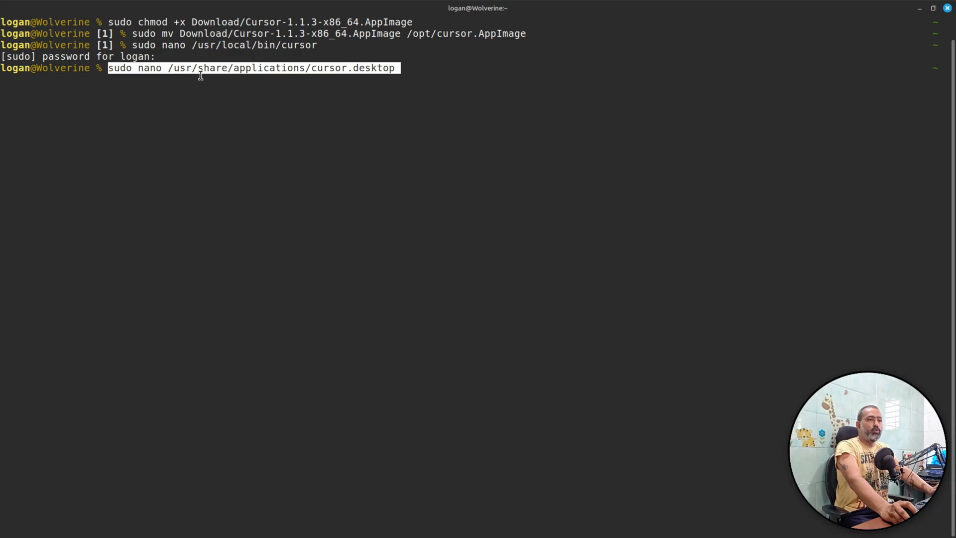
{"action": "mouse_move", "coordinate": [434, 91]}
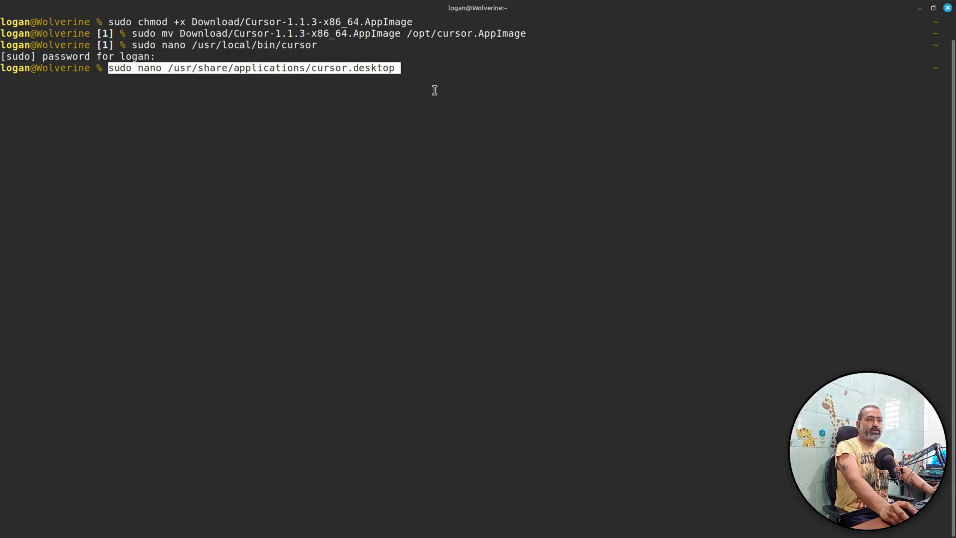
{"action": "mouse_move", "coordinate": [295, 135]}
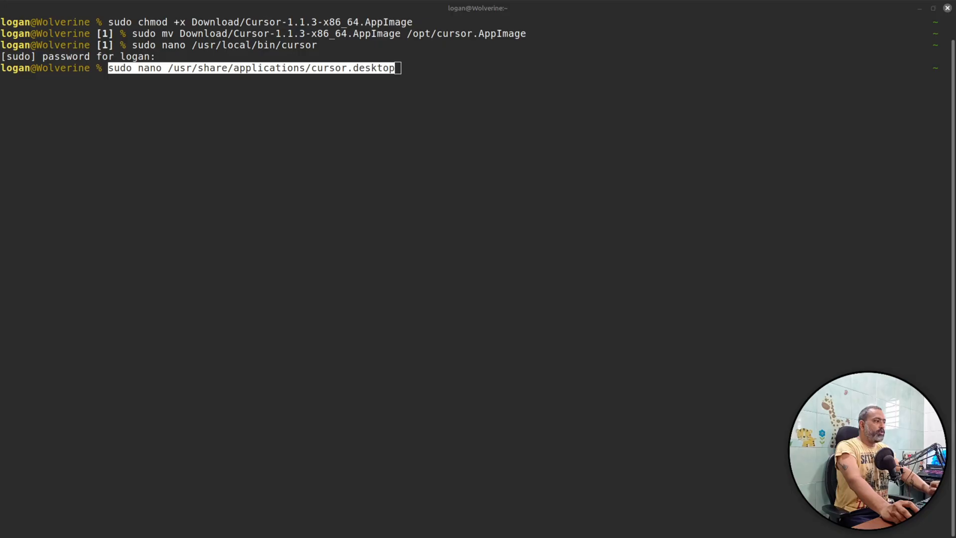
{"action": "mouse_move", "coordinate": [330, 268]}
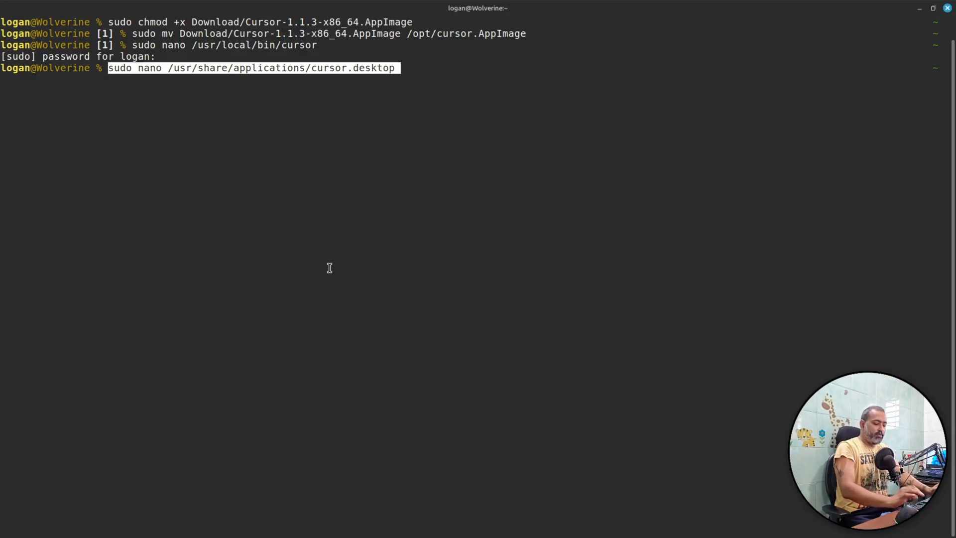
{"action": "key", "text": "Return"}
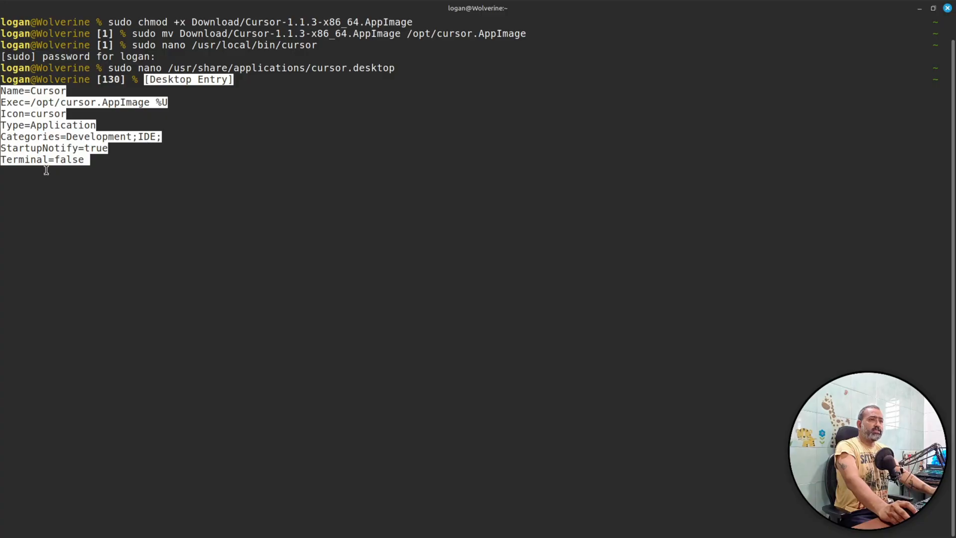
{"action": "mouse_move", "coordinate": [189, 83]}
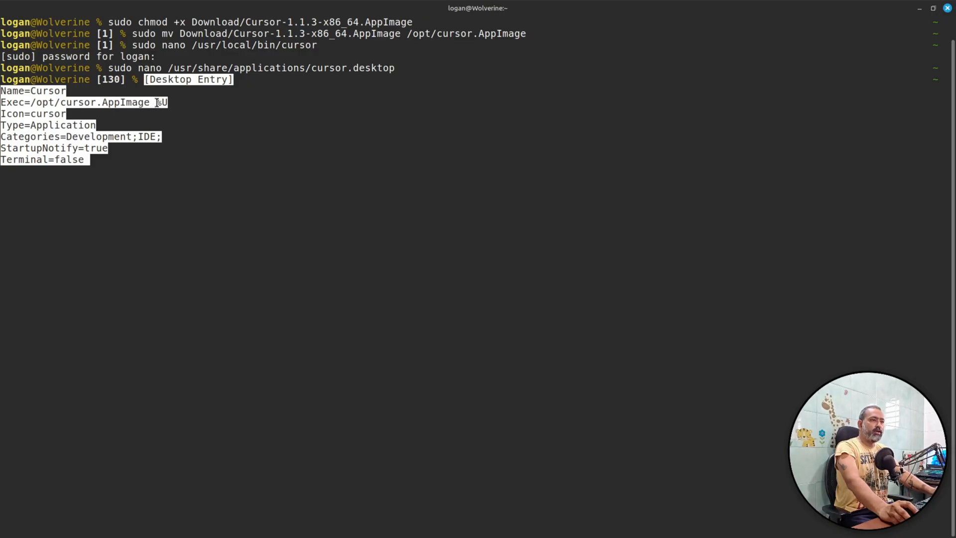
{"action": "key", "text": "BackSpace"}
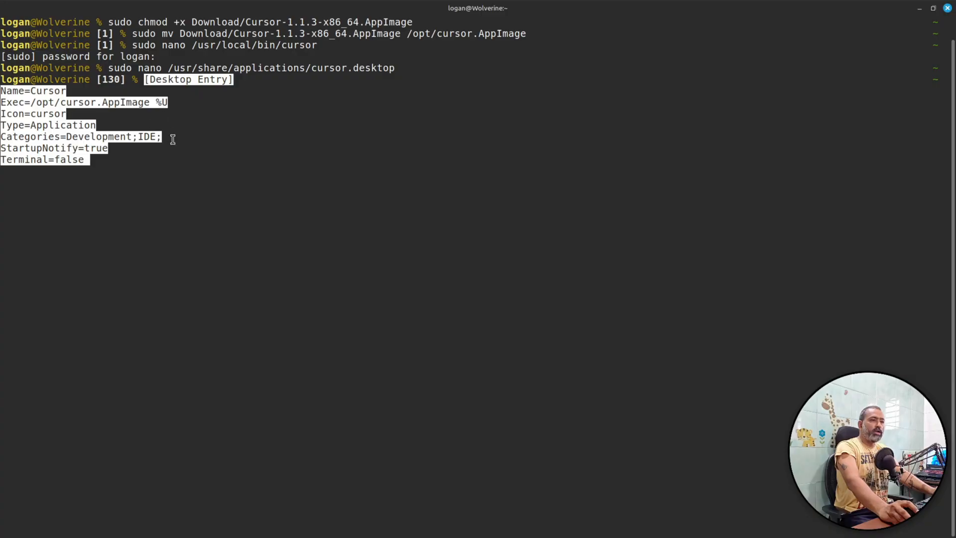
{"action": "mouse_move", "coordinate": [161, 239]}
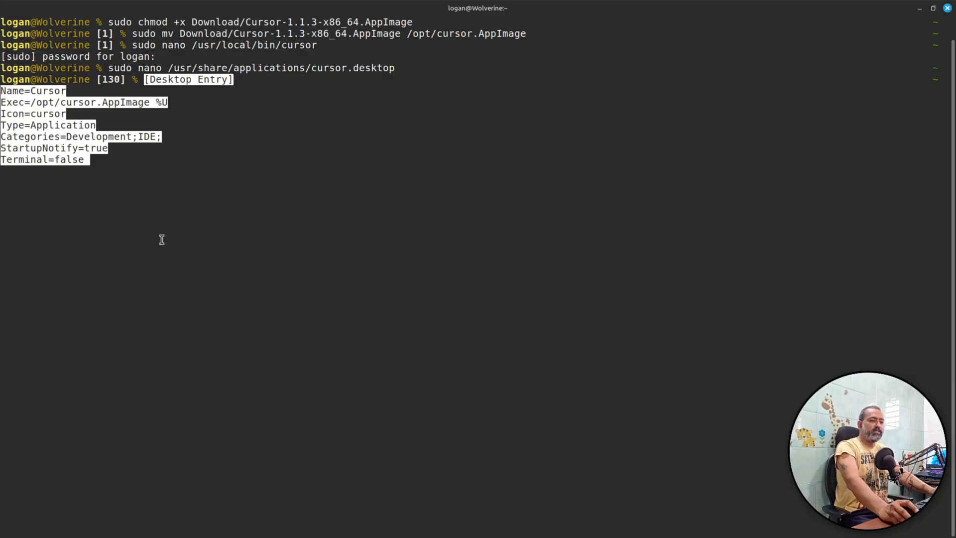
{"action": "mouse_move", "coordinate": [241, 226]}
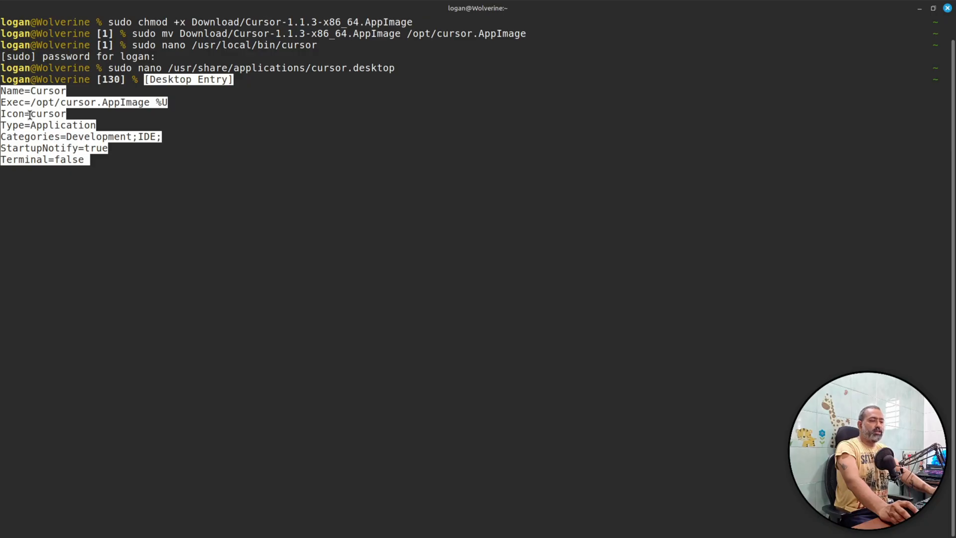
{"action": "mouse_move", "coordinate": [110, 249]}
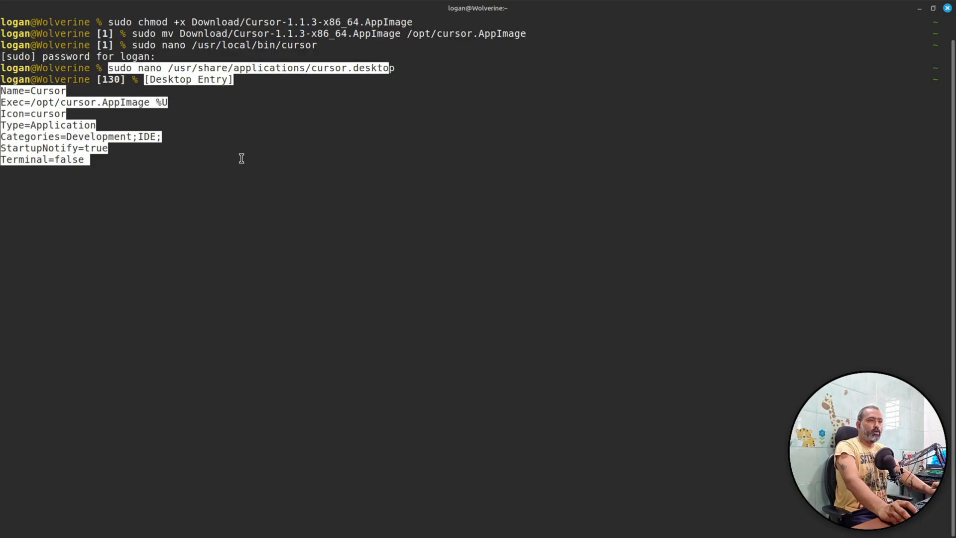
{"action": "mouse_move", "coordinate": [259, 194]}
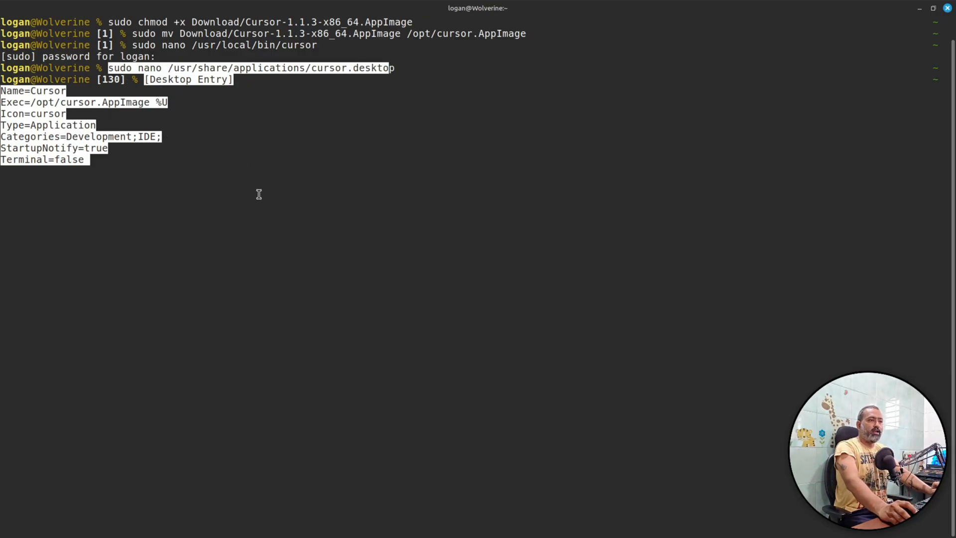